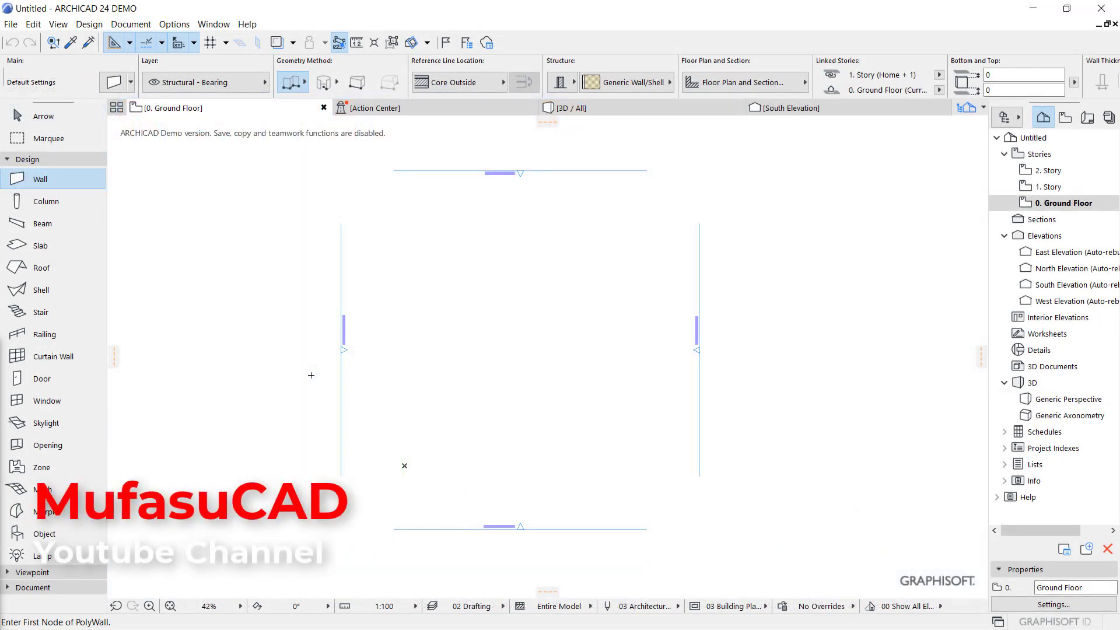
pyautogui.moveTo(500, 320)
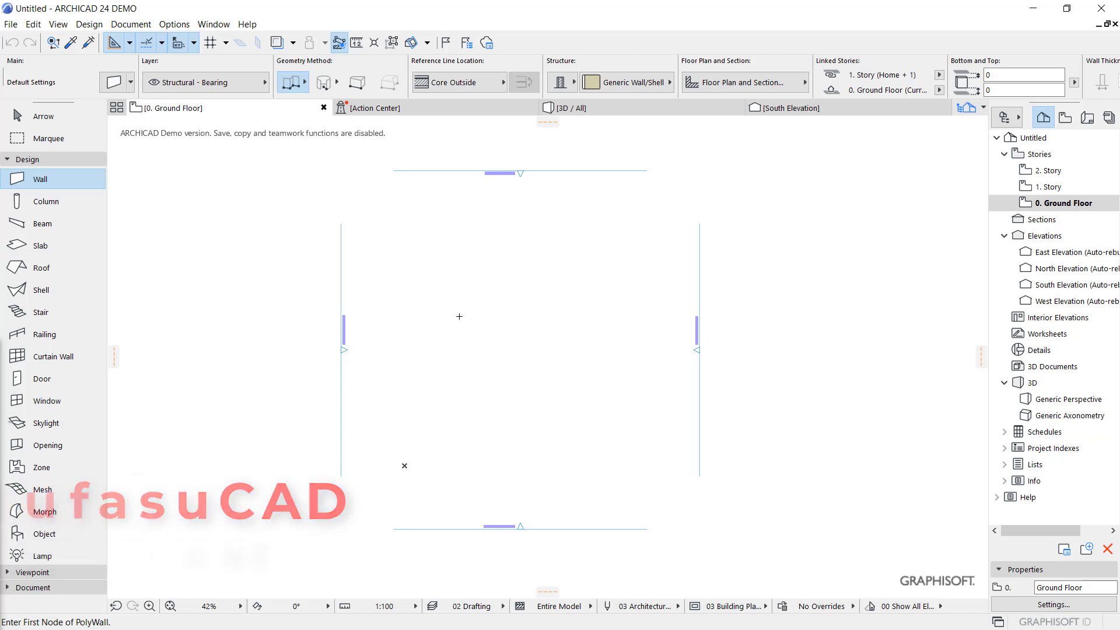
# Place a straight wall on the Ground Floor plan and select it in the Generic Perspective 3D view
pyautogui.click(555, 314)
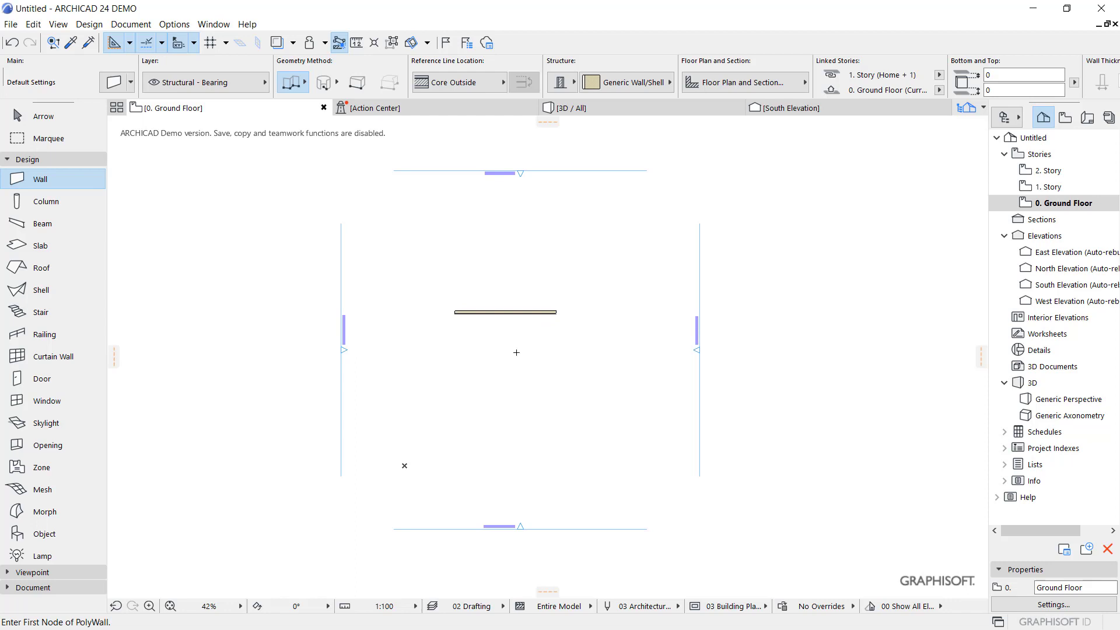
pyautogui.moveTo(1075, 399)
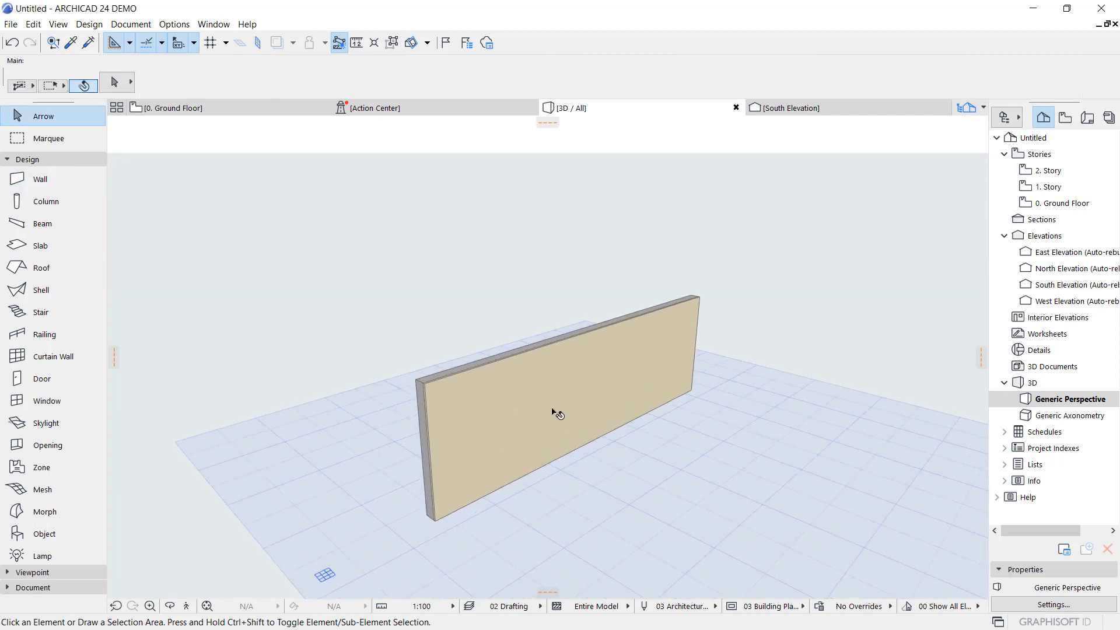
pyautogui.click(553, 413)
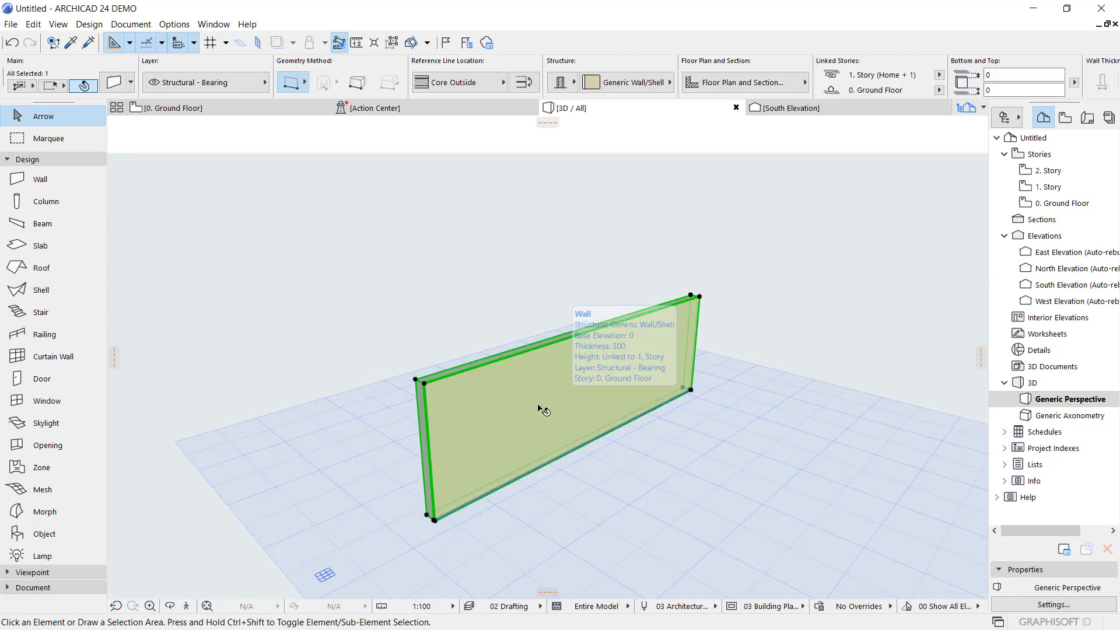
# Override the wall's first surface to Brick - Brown via Wall Selection Settings and reselect the wall
pyautogui.rightClick(542, 407)
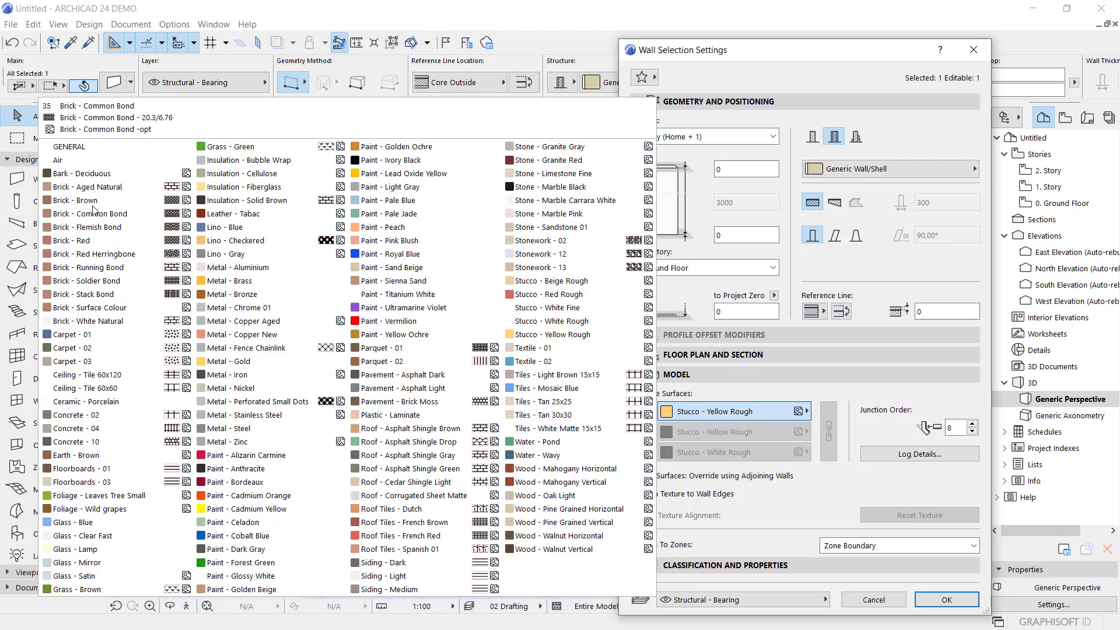
pyautogui.click(75, 199)
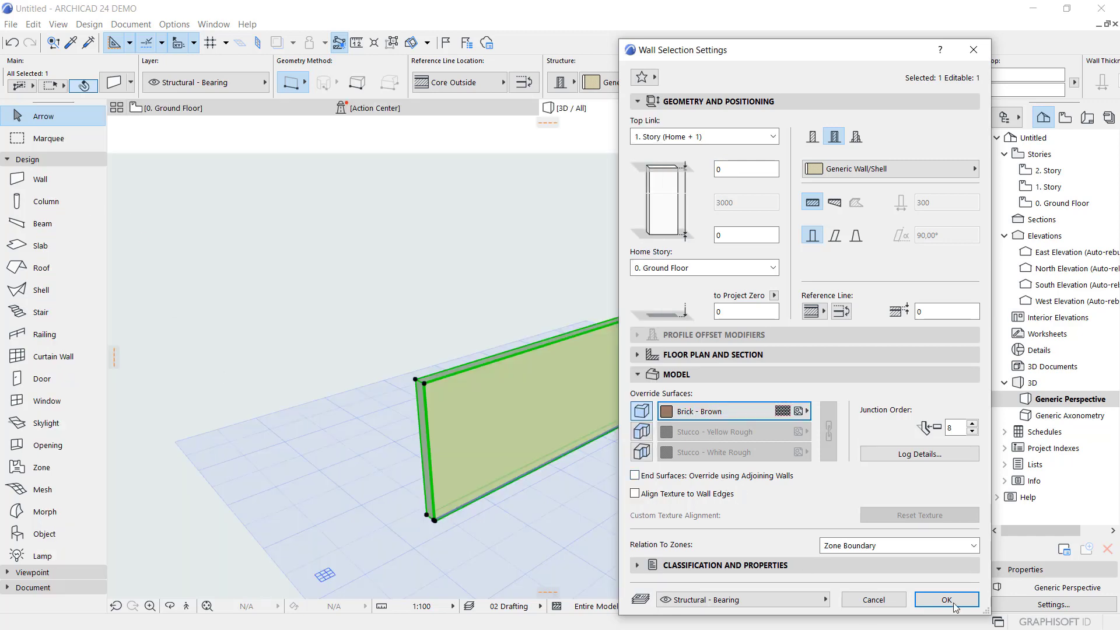
pyautogui.click(946, 600)
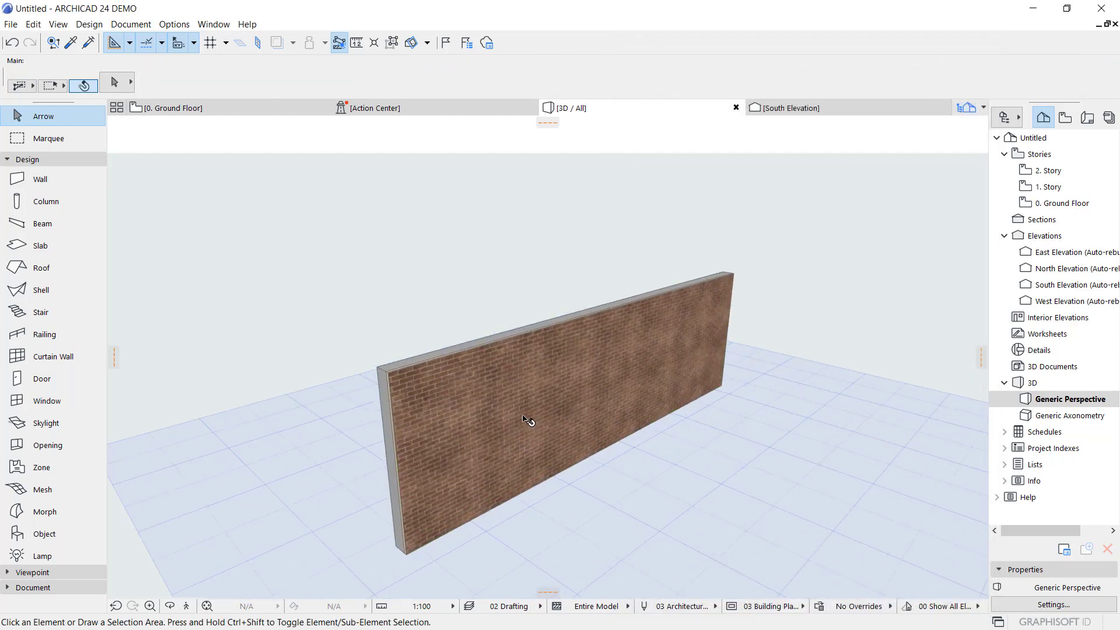
pyautogui.moveTo(523, 419); pyautogui.dragTo(455, 406)
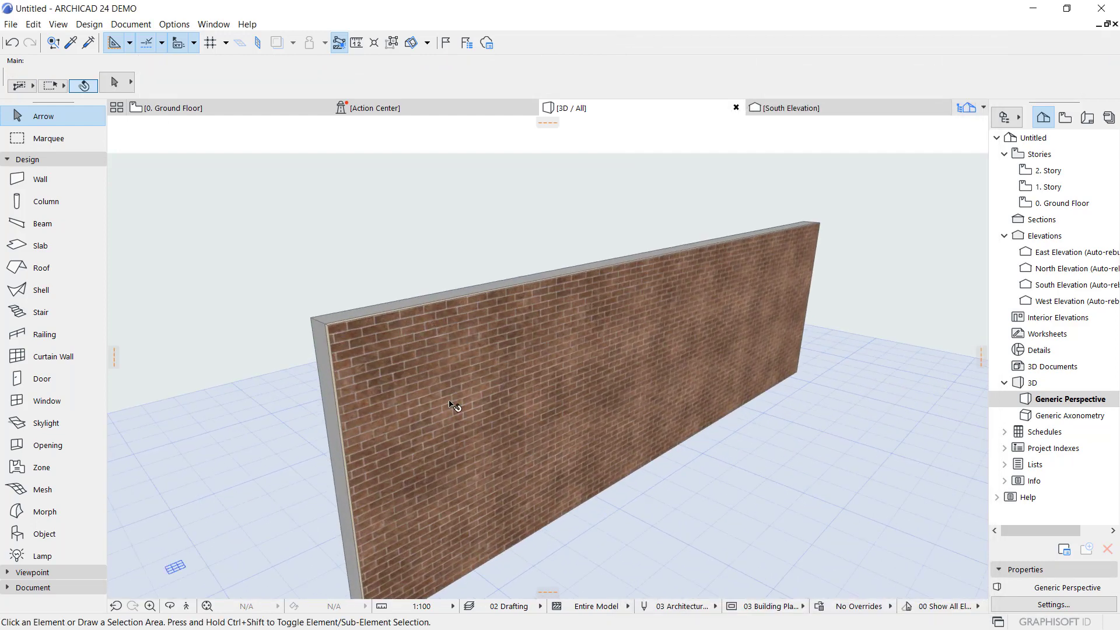
pyautogui.click(455, 405)
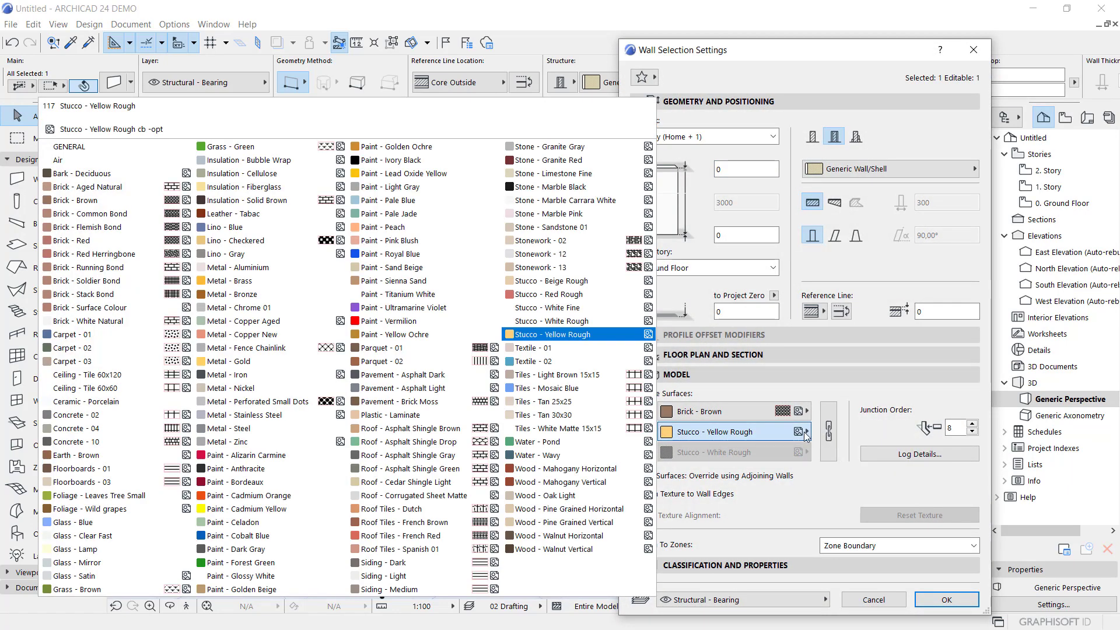
# Override the wall's second surface to Concrete - 04, keeping the brick face
pyautogui.click(78, 441)
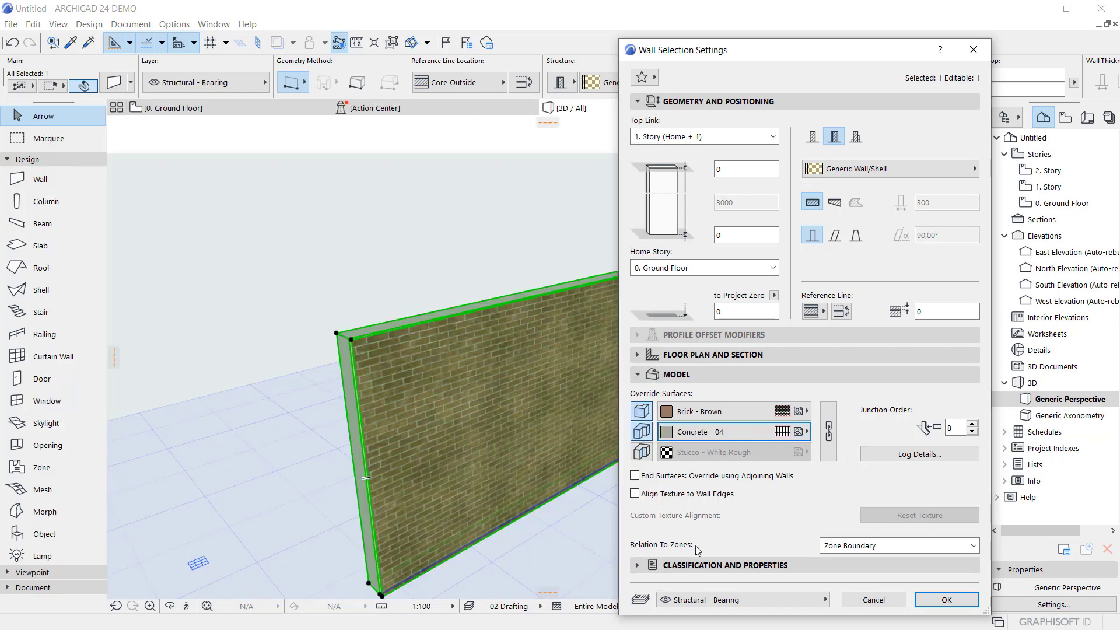
pyautogui.click(946, 600)
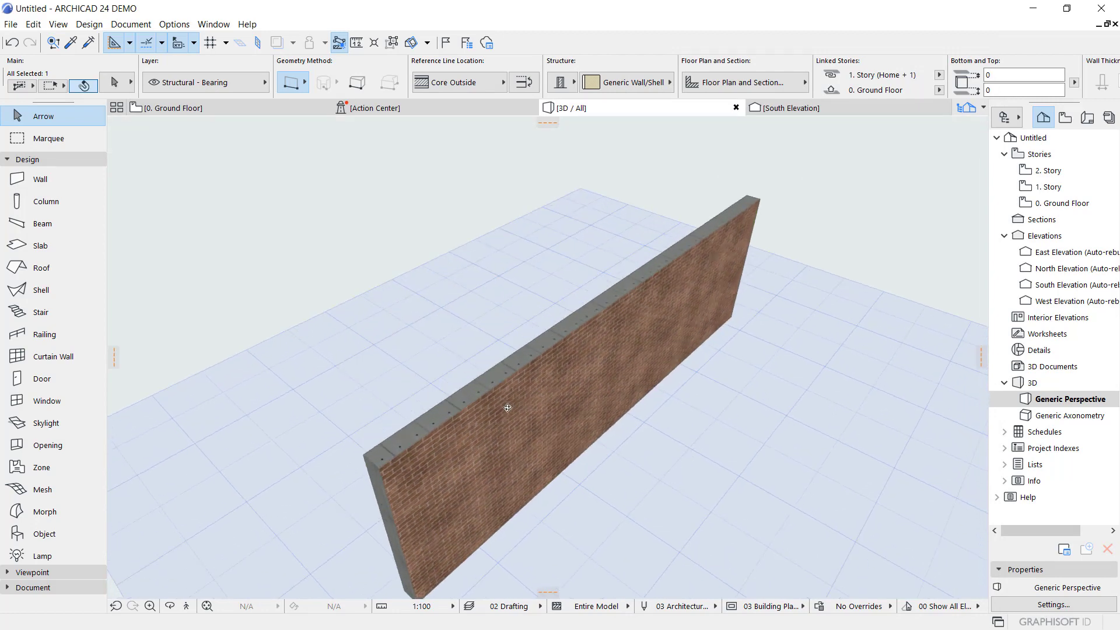
pyautogui.moveTo(507, 408); pyautogui.dragTo(530, 379)
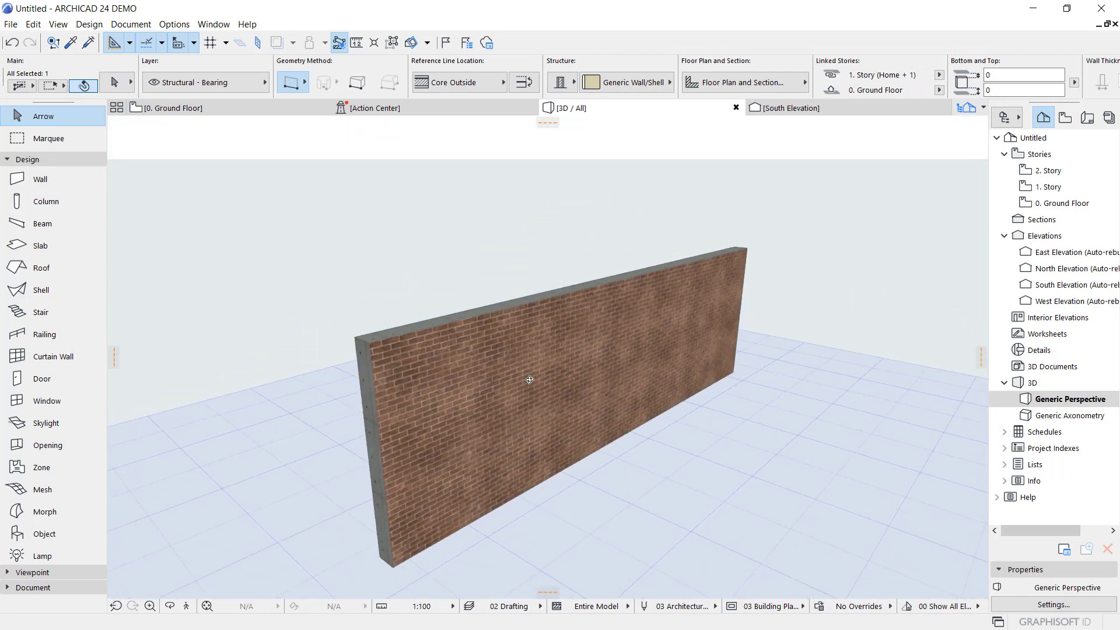